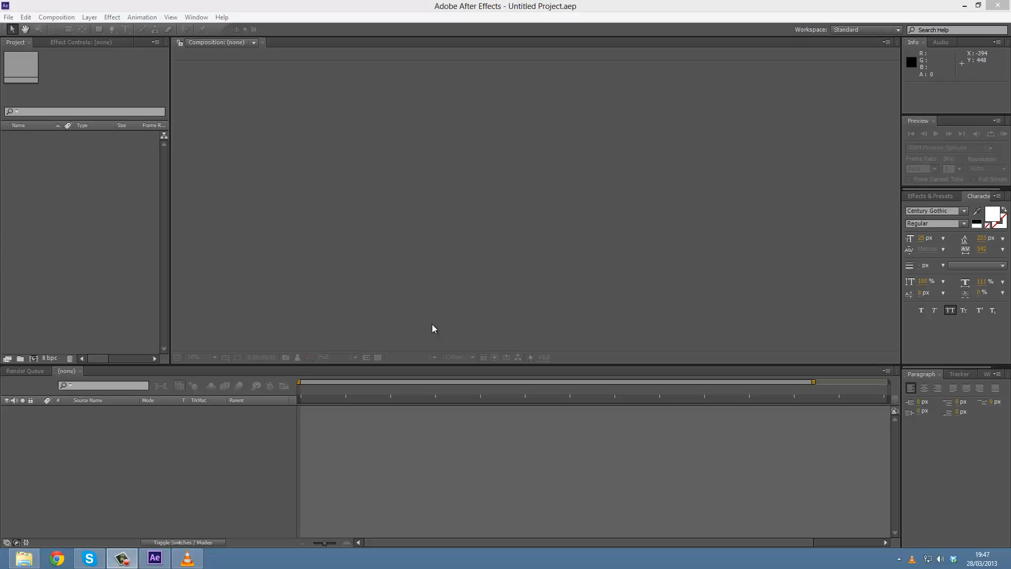
mouse_move(452, 327)
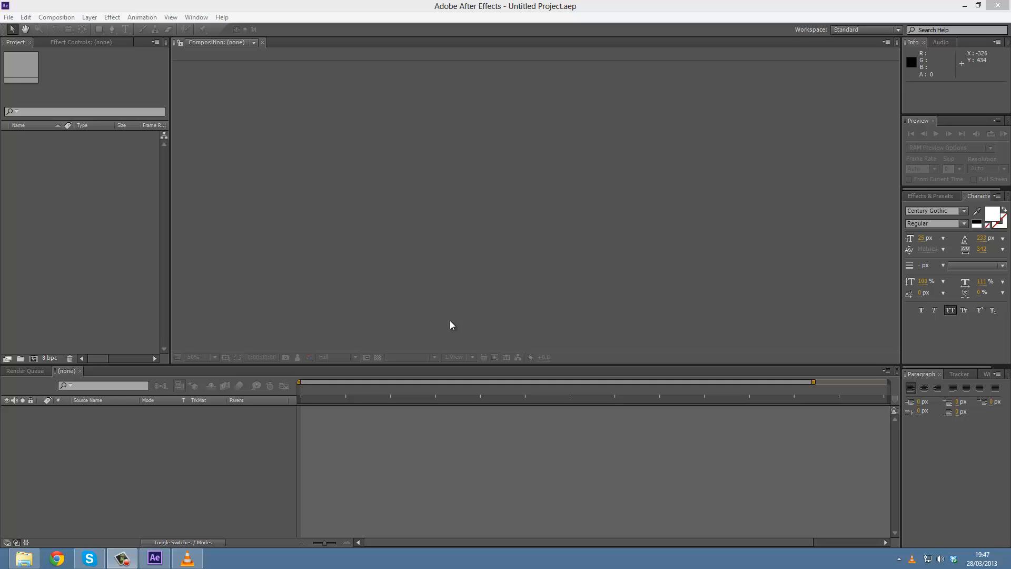
mouse_move(439, 325)
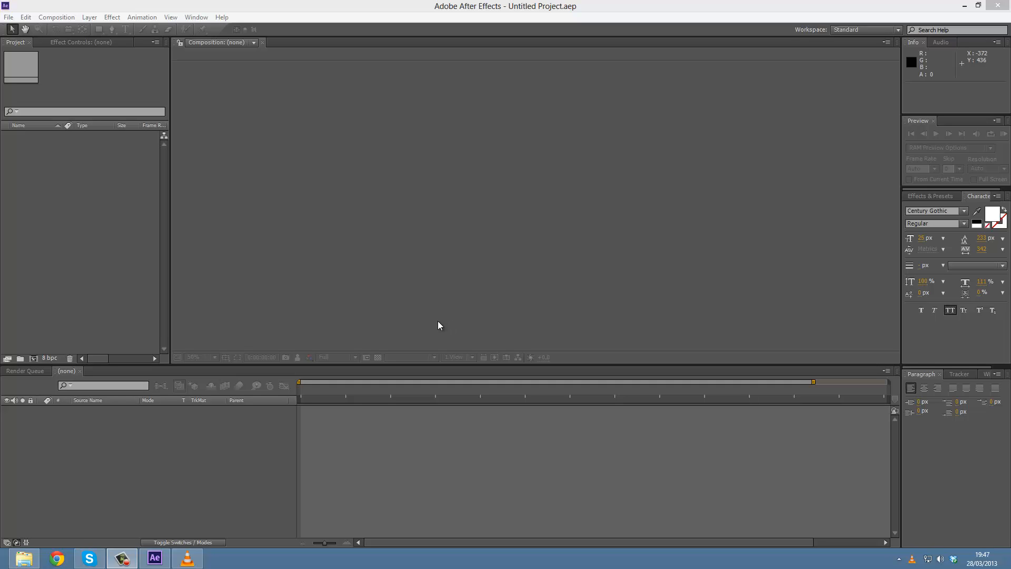
mouse_move(425, 321)
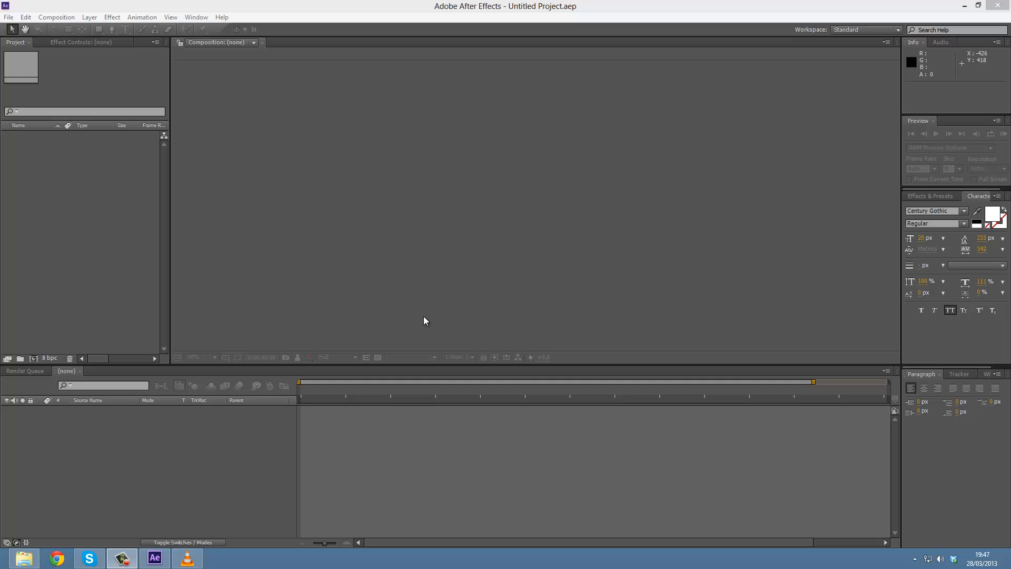
mouse_move(422, 323)
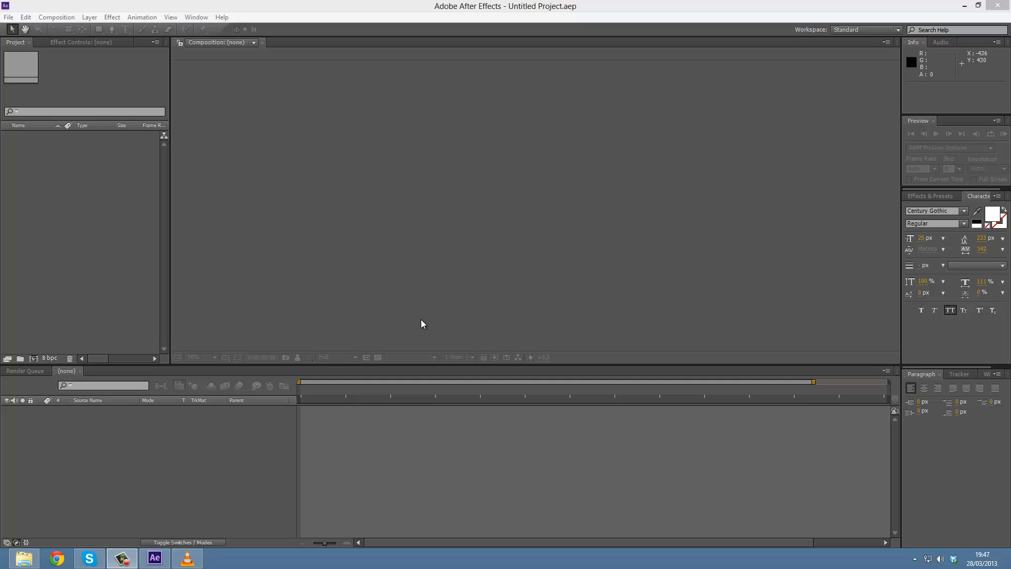
mouse_move(413, 326)
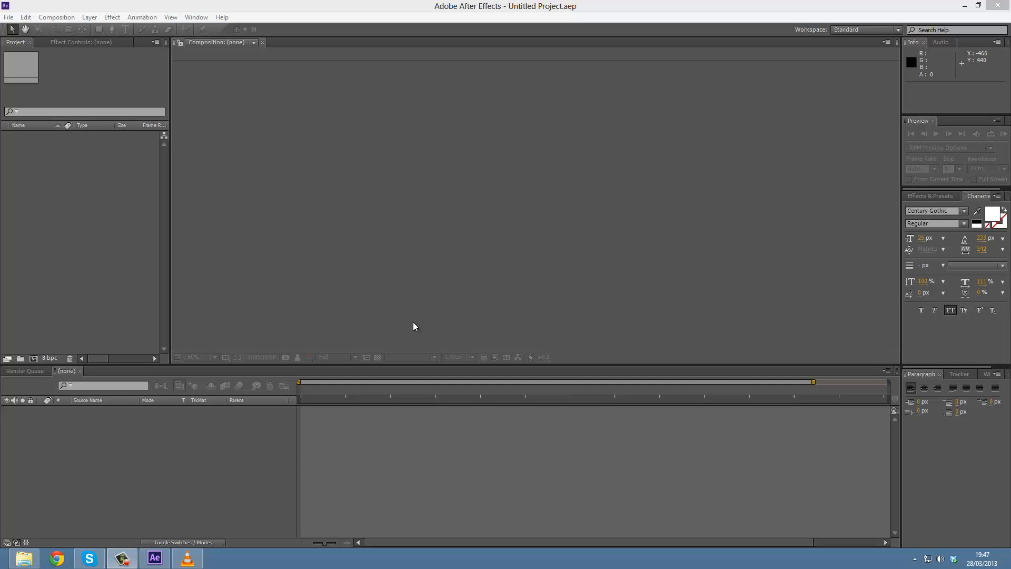
mouse_move(411, 325)
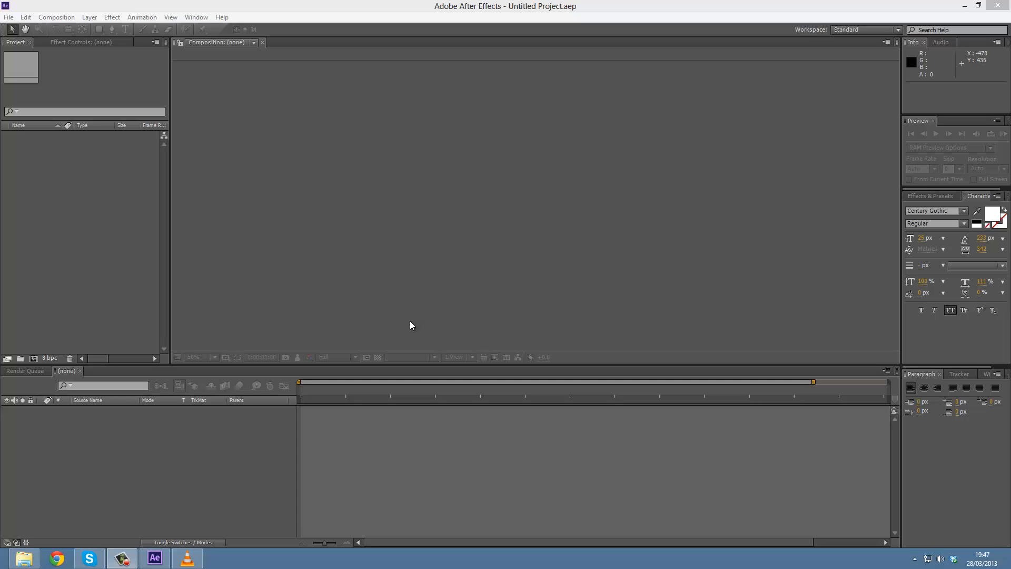
mouse_move(410, 324)
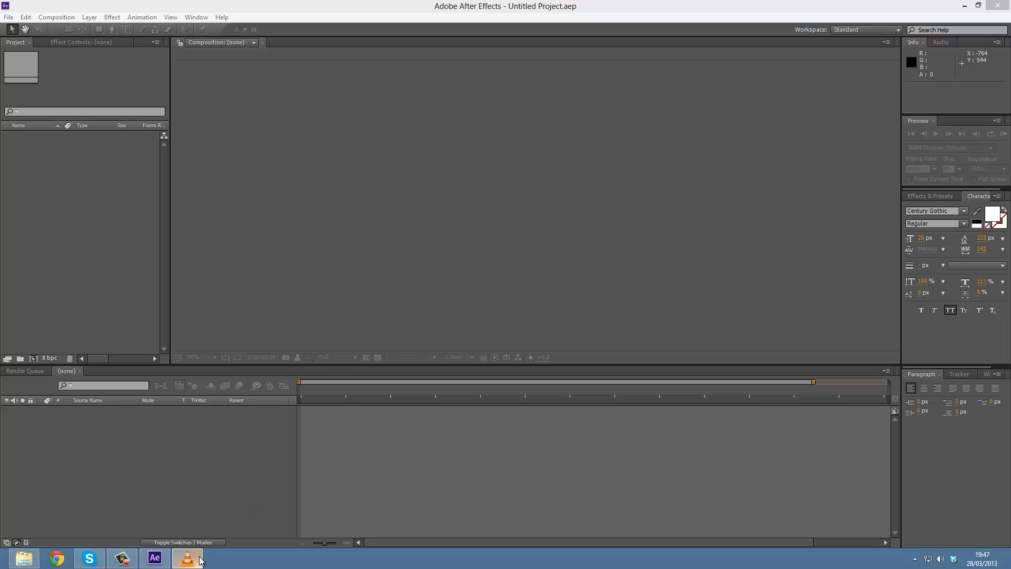
Play recognise this.mp3 from the VLC media player playlist to hear the track.
click(187, 558)
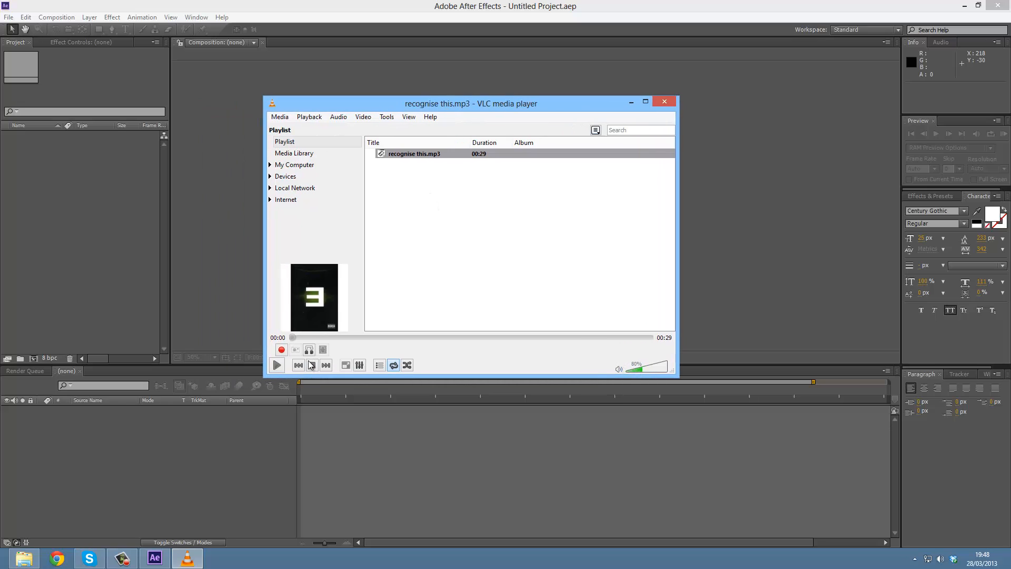
mouse_move(275, 364)
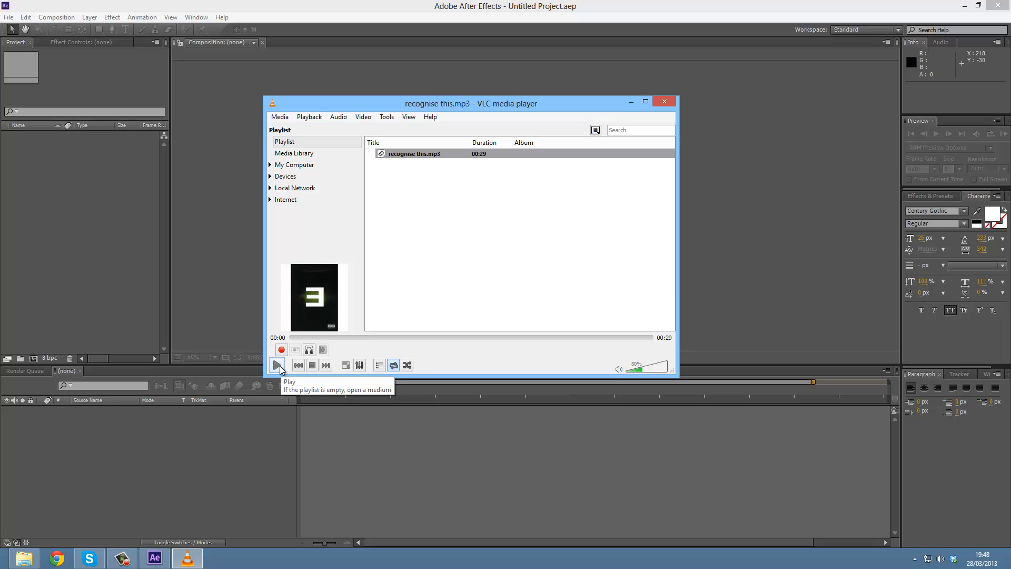
click(278, 364)
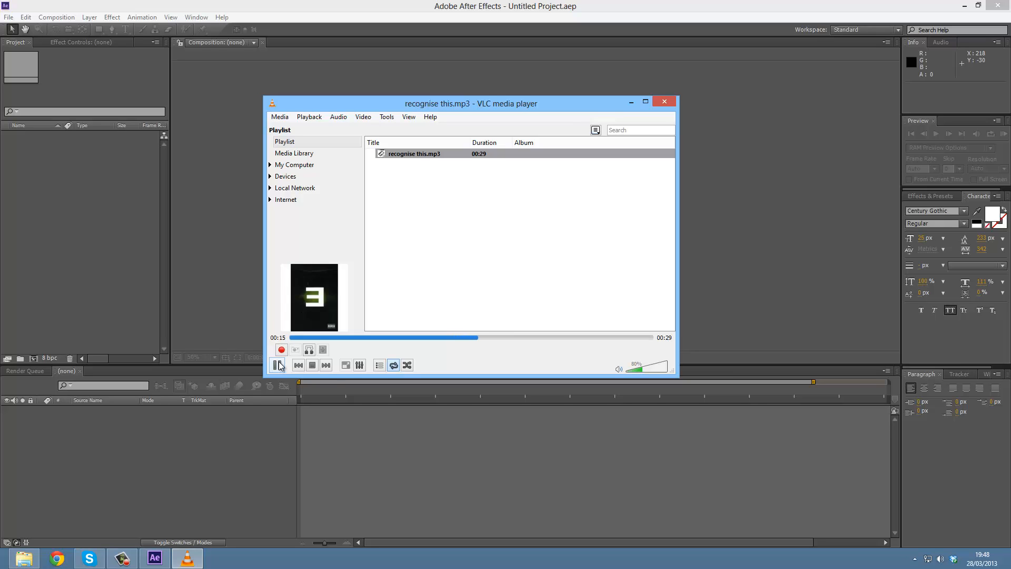
mouse_move(278, 364)
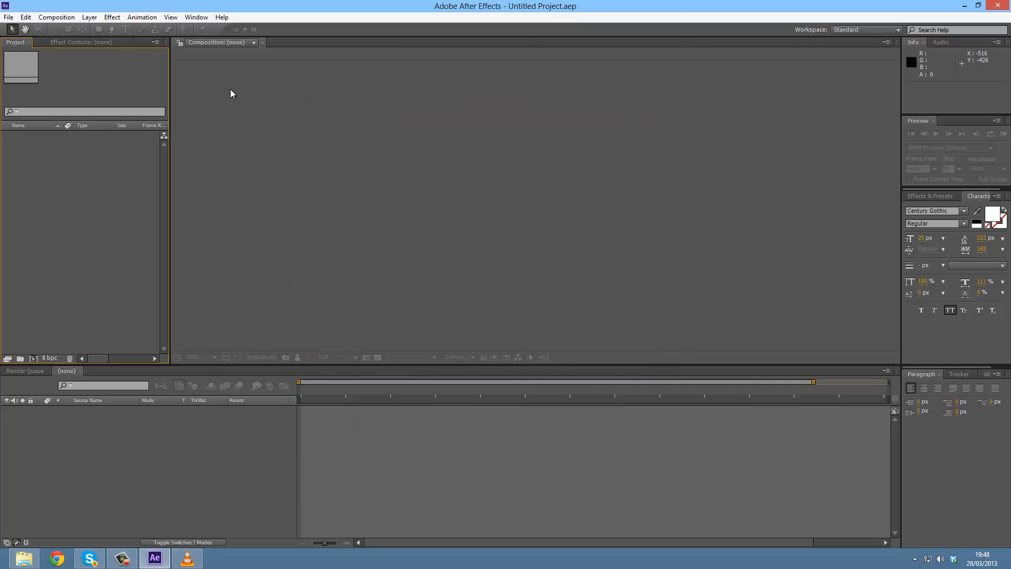
mouse_move(118, 46)
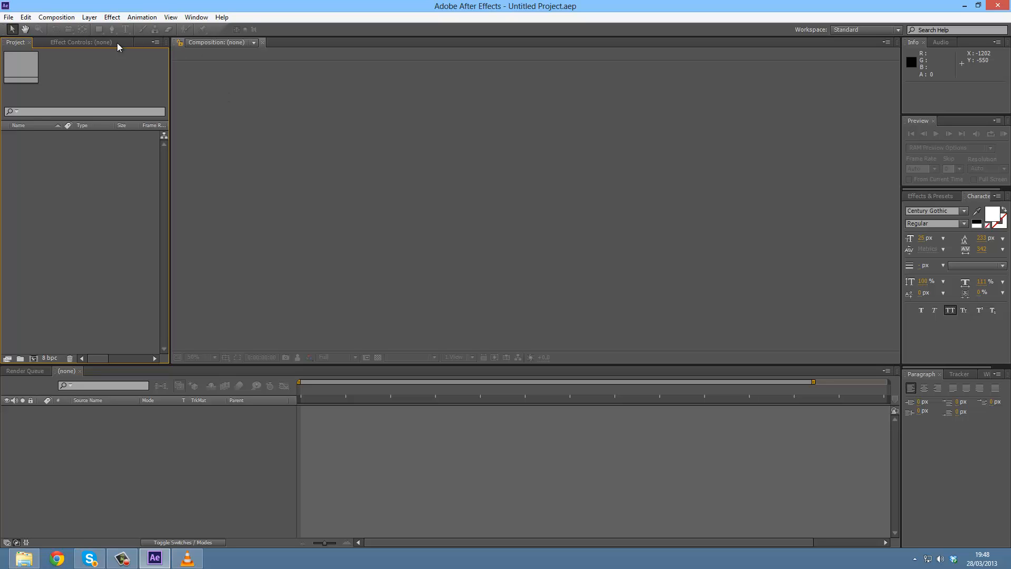
Browse the Effect menu's list of effect categories.
click(112, 17)
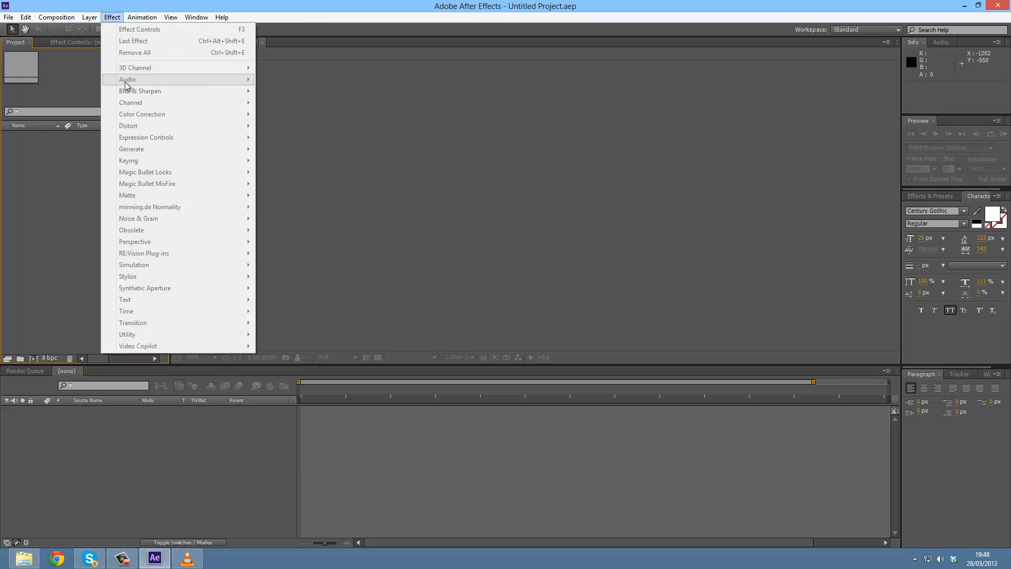
mouse_move(178, 84)
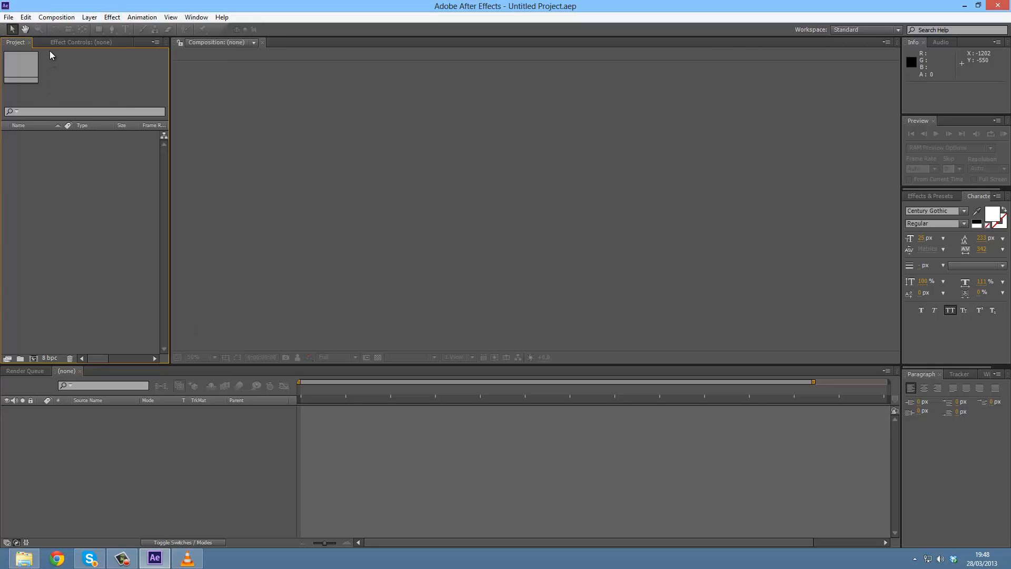
mouse_move(35, 351)
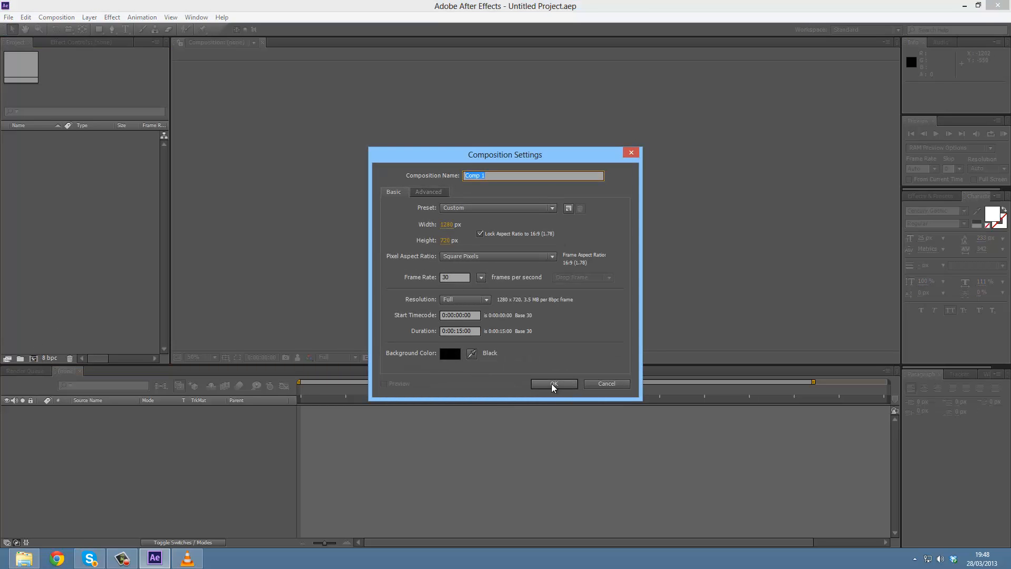
Confirm Comp 1 and import recognise this.mp3 through File > Import > File.
click(554, 384)
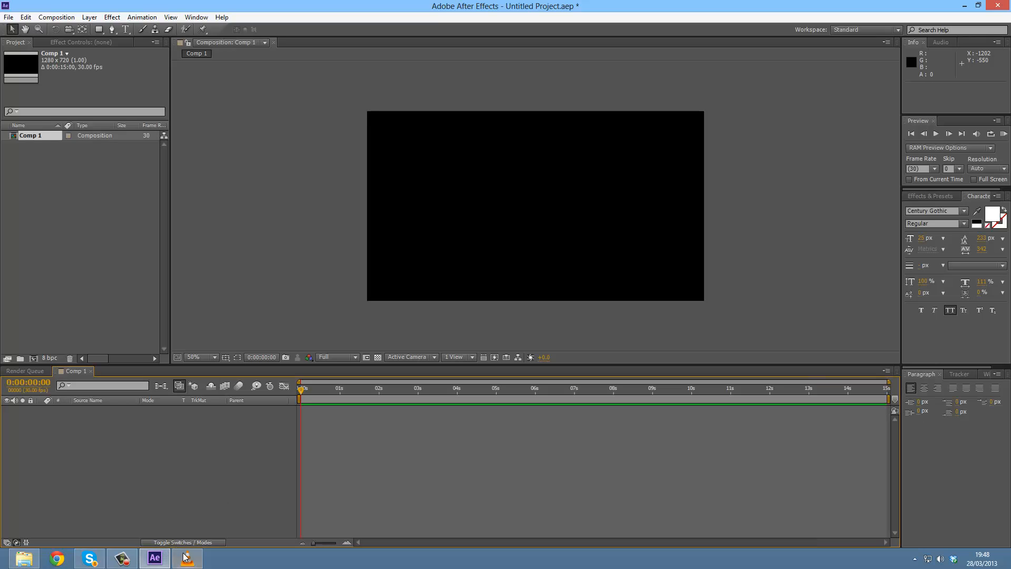
click(187, 558)
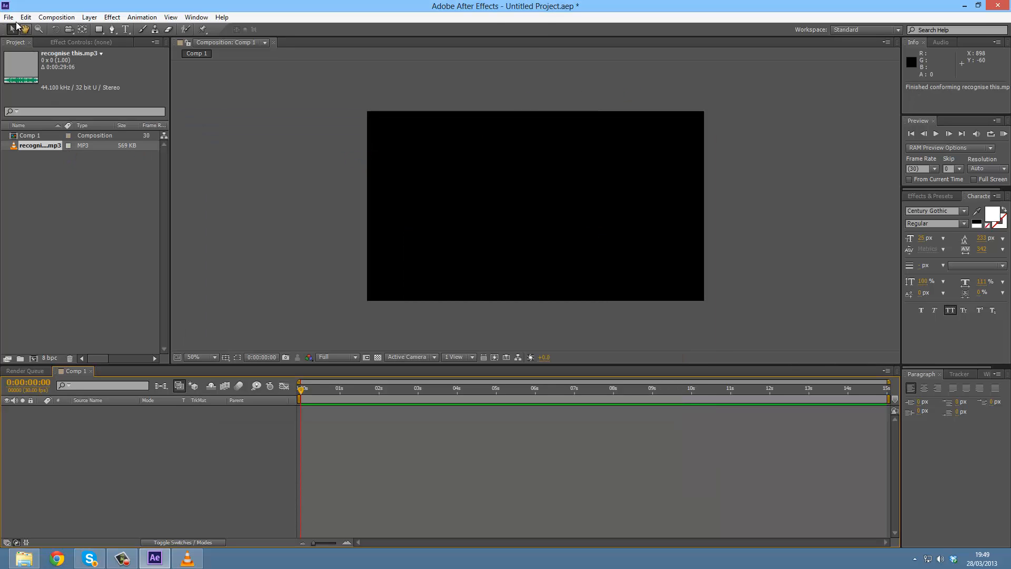
click(9, 17)
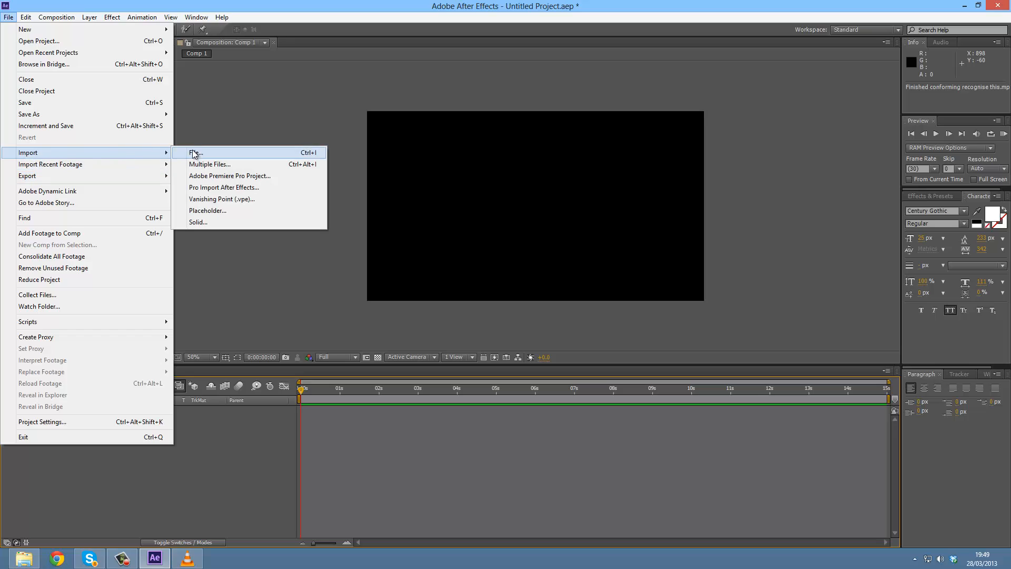
click(195, 152)
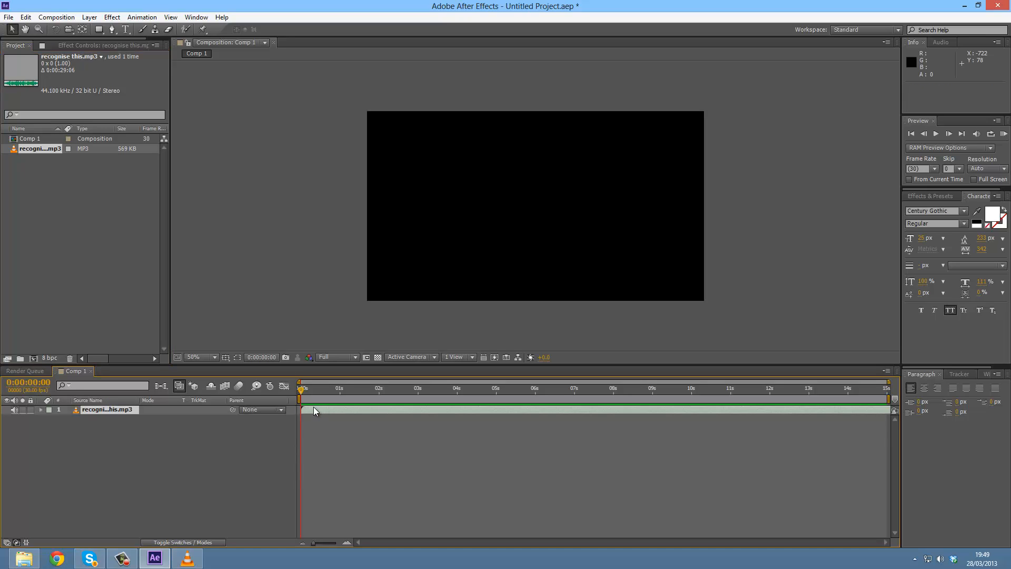
Expand the MP3 layer's Audio properties and keyframe Audio Levels at -48 dB at 0:00.
click(41, 410)
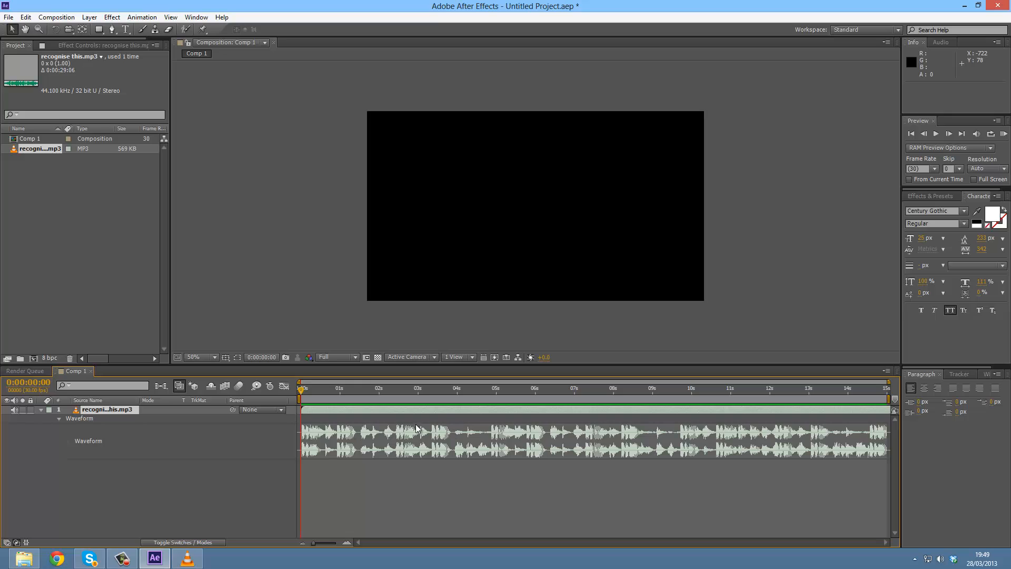
click(40, 409)
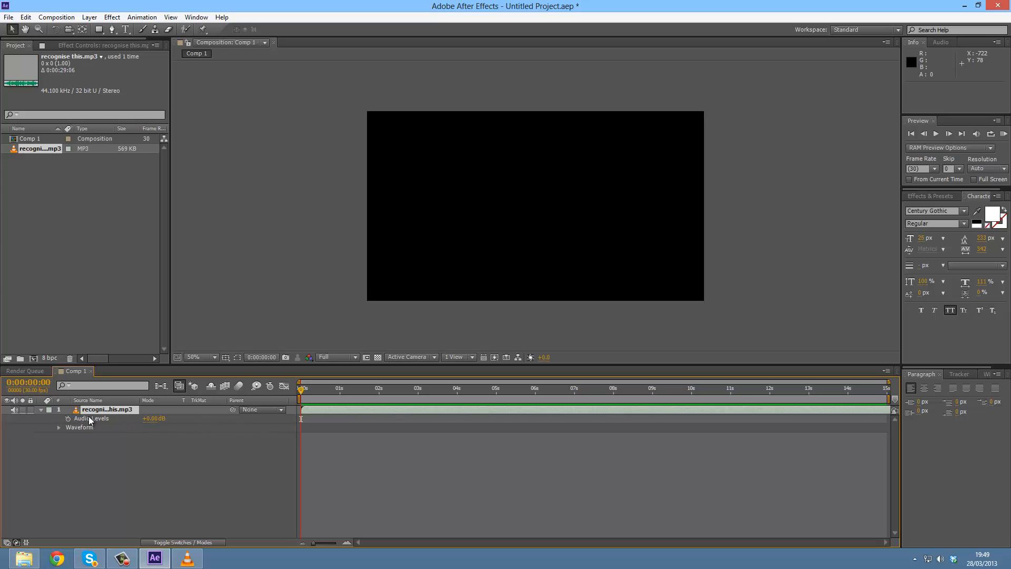
click(58, 427)
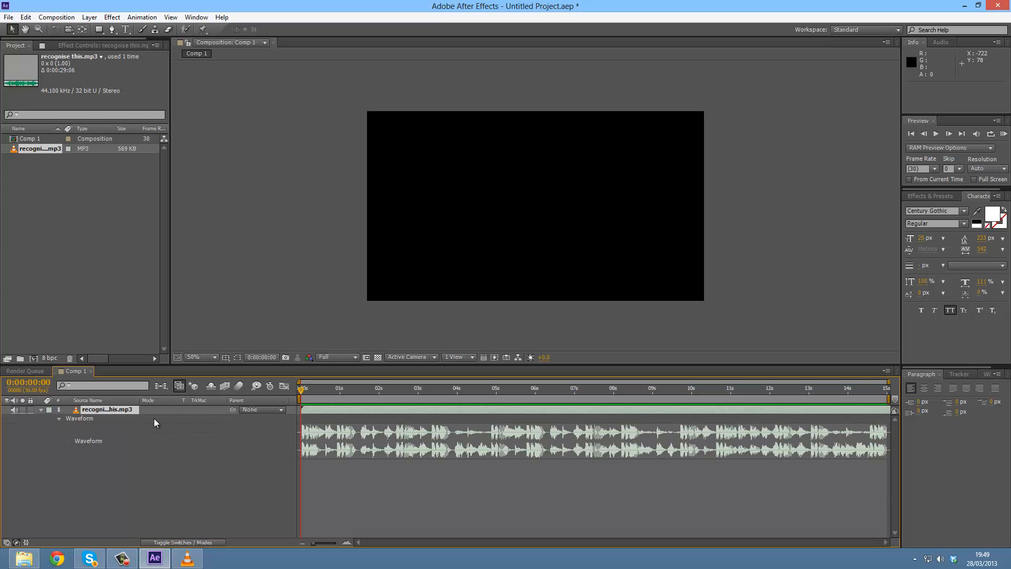
click(58, 427)
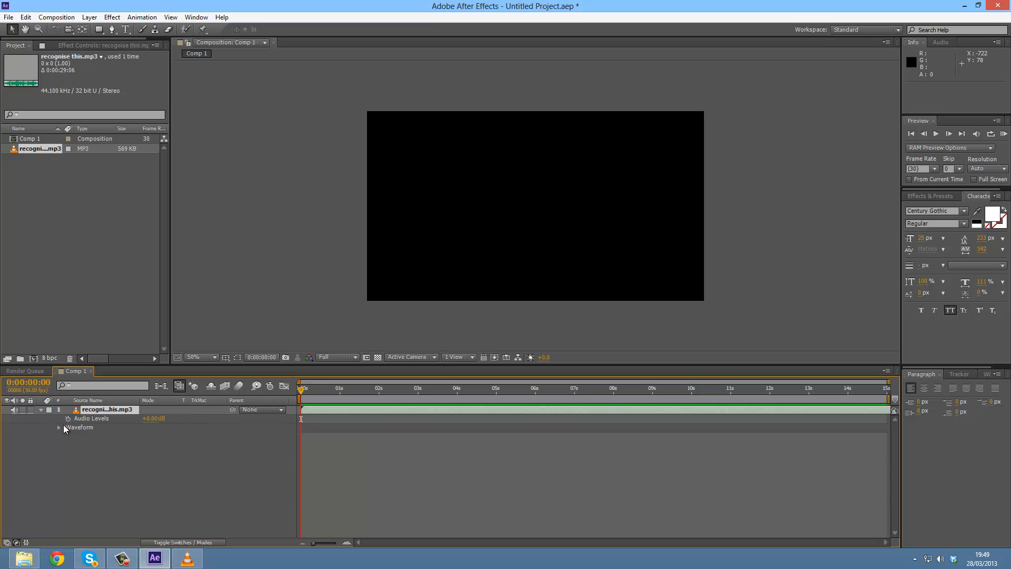
click(59, 427)
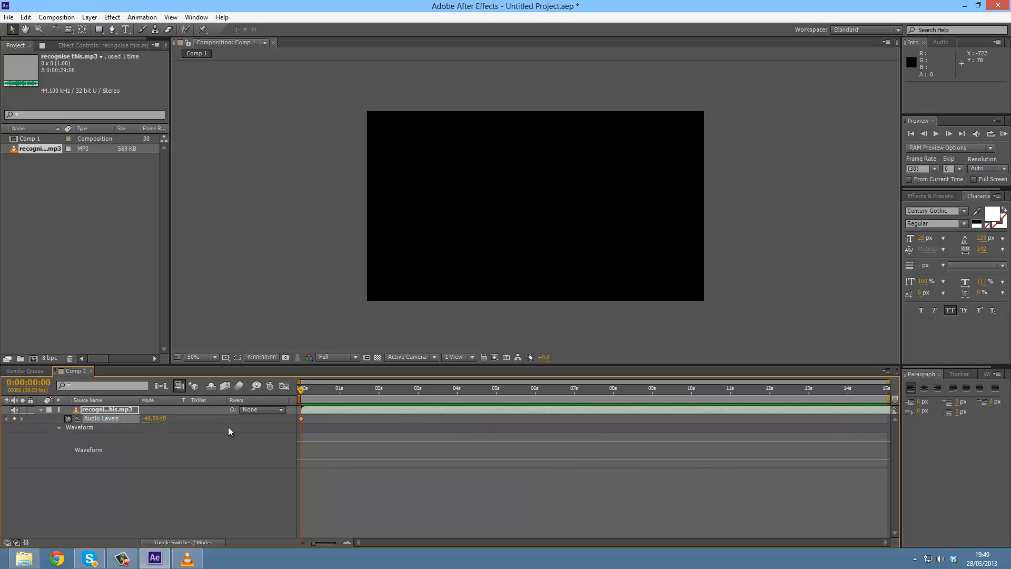
At 0:00:01:29, set Audio Levels to 0 dB to add the second keyframe.
click(379, 388)
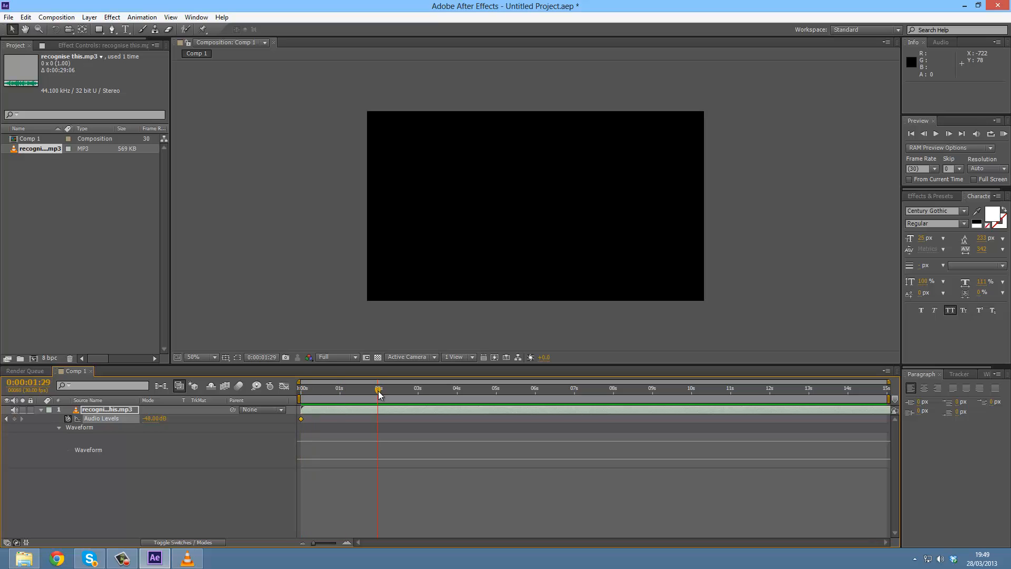
double_click(153, 417)
text(+0)
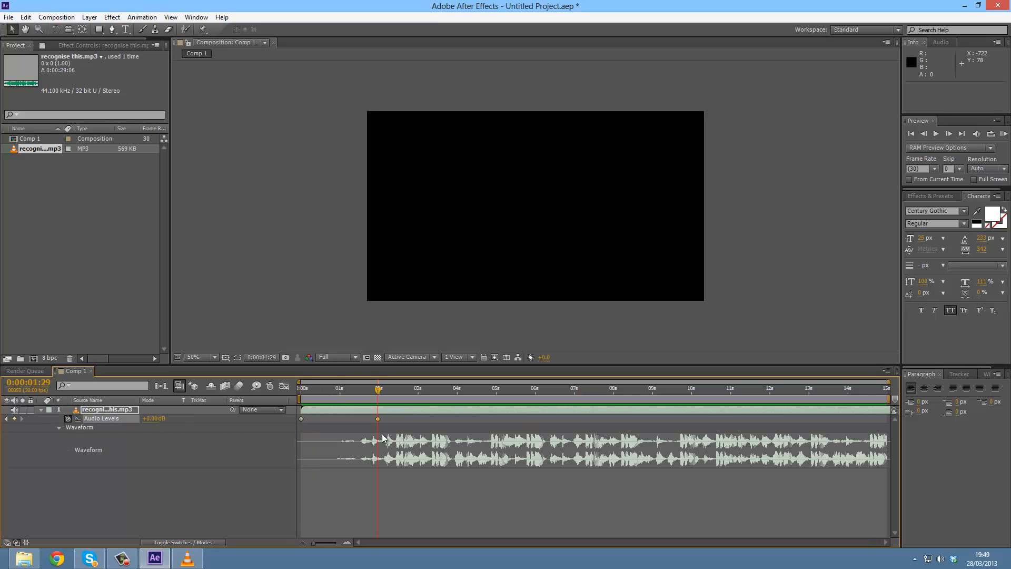
click(299, 388)
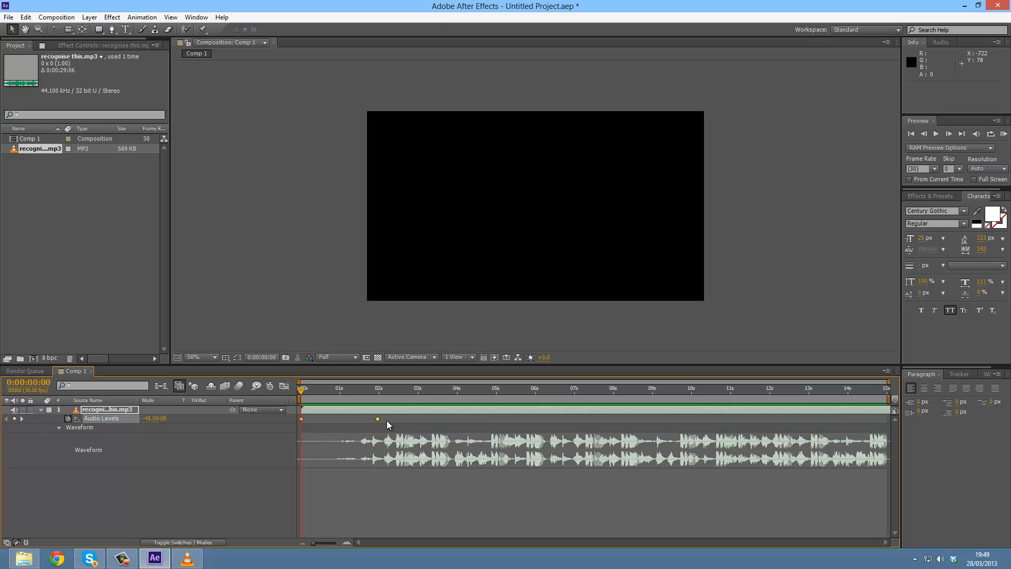
Apply Keyframe Assistant > Easy Ease to both Audio Levels keyframes.
right_click(378, 419)
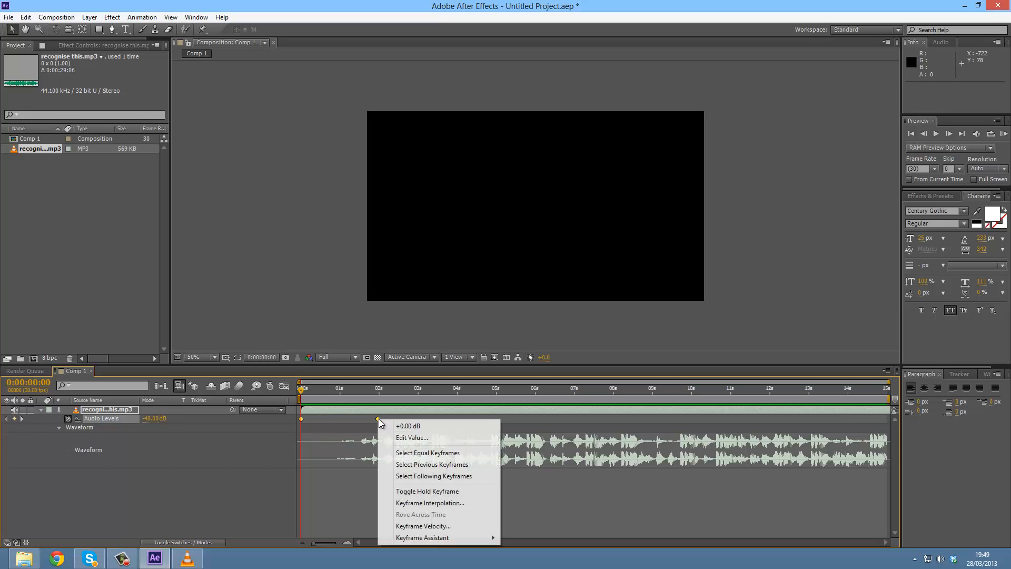
mouse_move(422, 537)
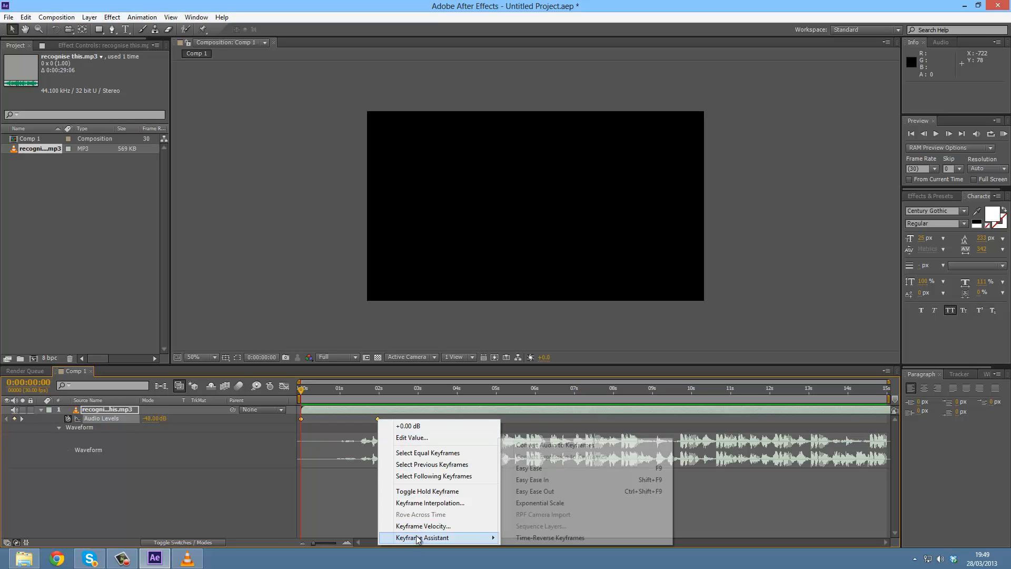
mouse_move(535, 491)
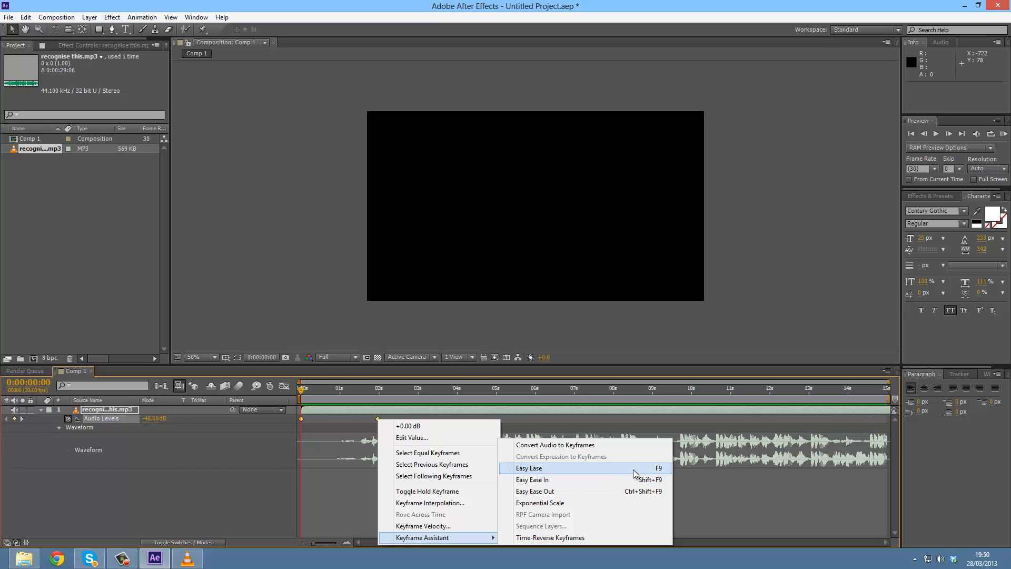
mouse_move(520, 472)
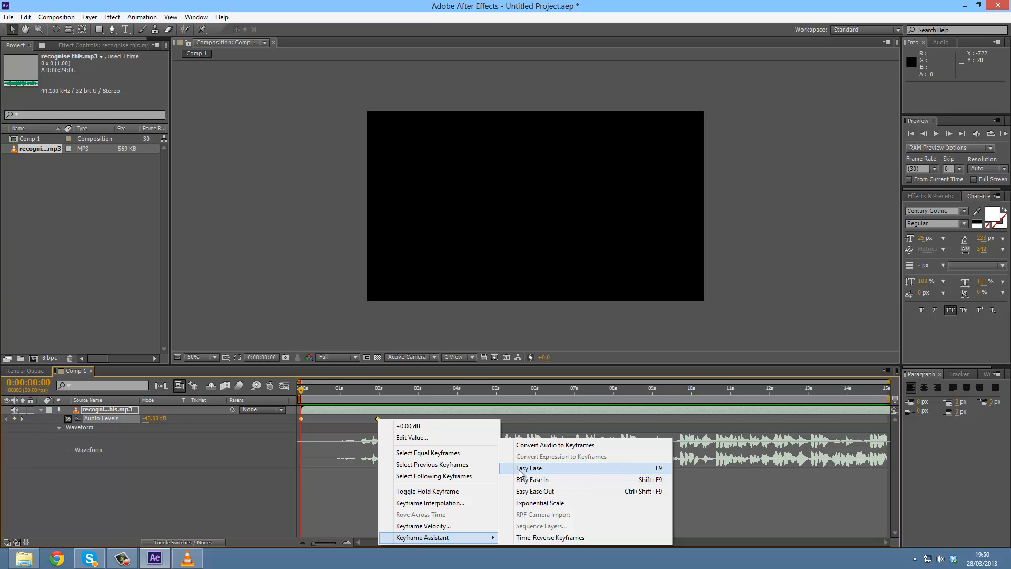
click(528, 468)
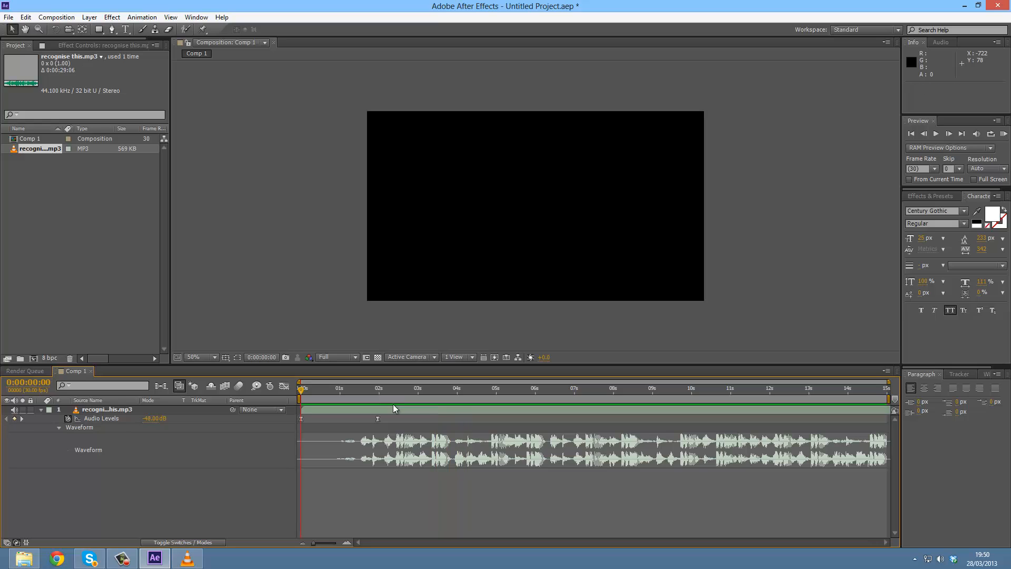
Preview the fade-in, then return to 0:00 with Audio Levels reading 0 dB.
click(303, 388)
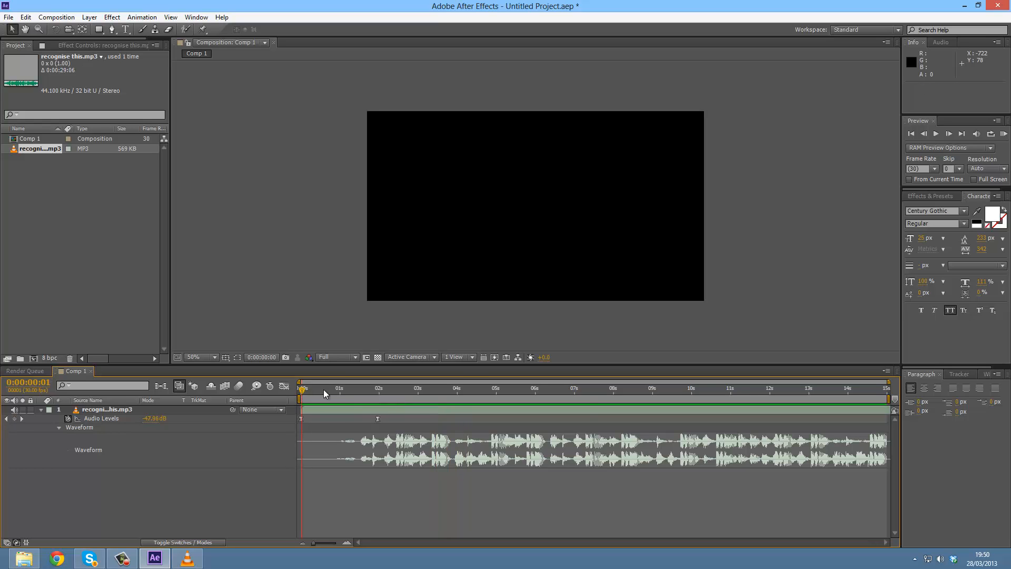
click(815, 388)
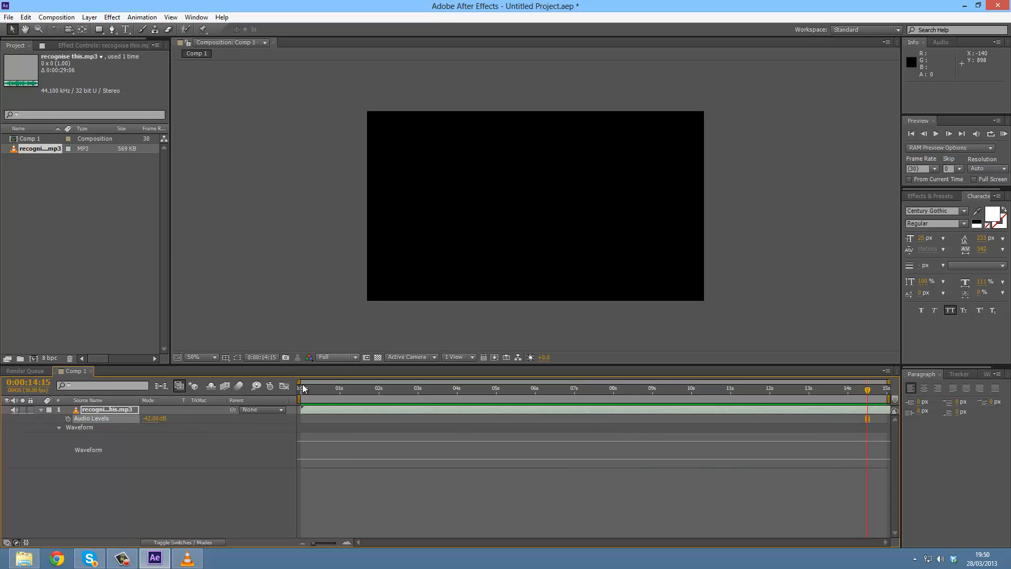
click(153, 418)
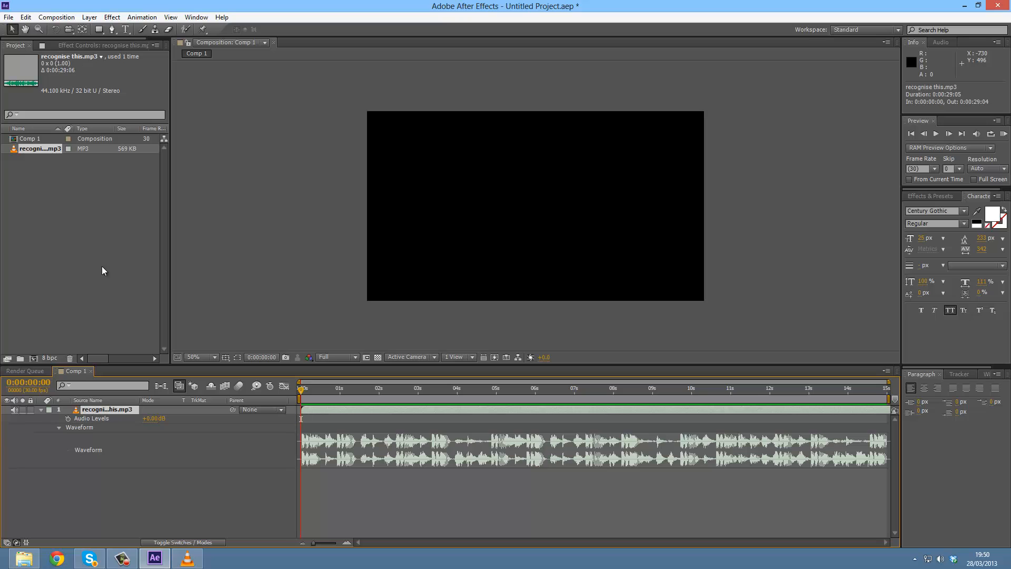
Apply Effect > Audio > Stereo Mixer to the recognise this.mp3 layer.
click(112, 17)
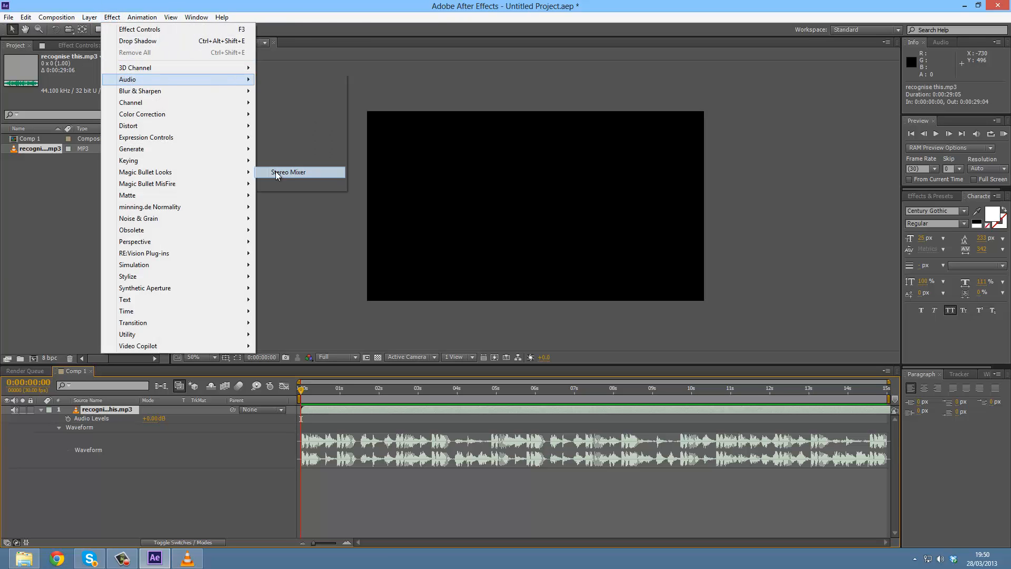
click(287, 172)
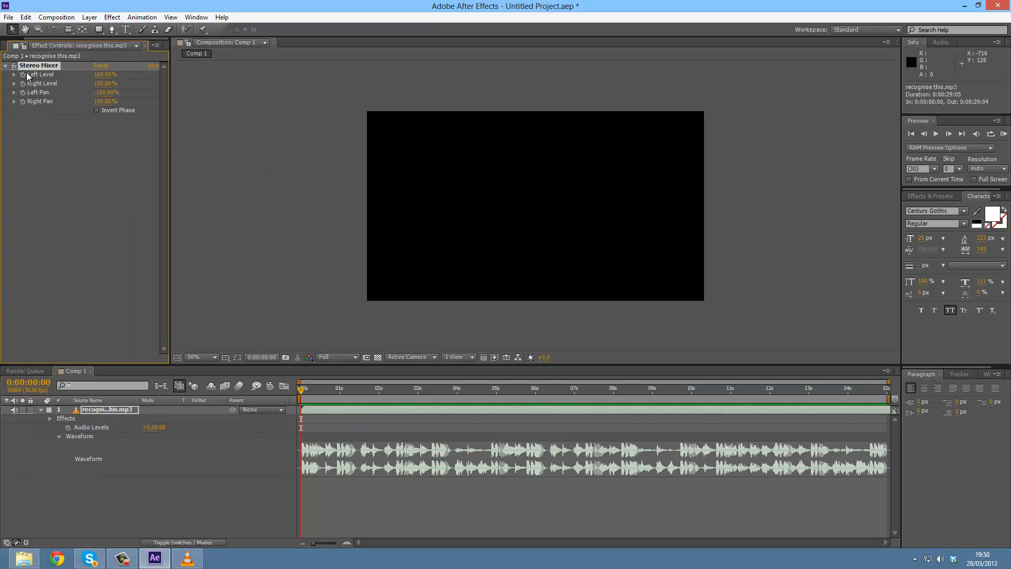
mouse_move(25, 84)
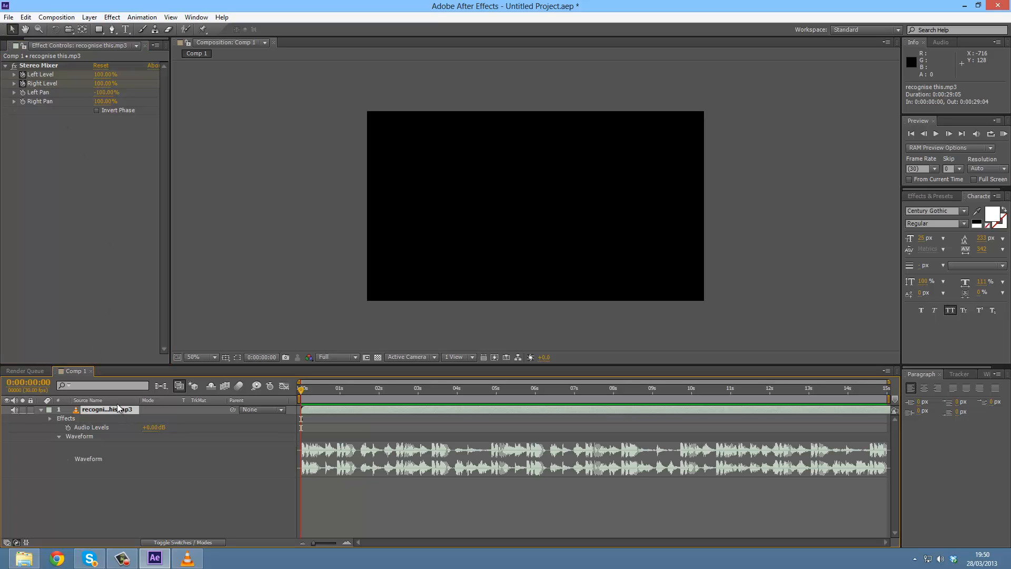
mouse_move(118, 400)
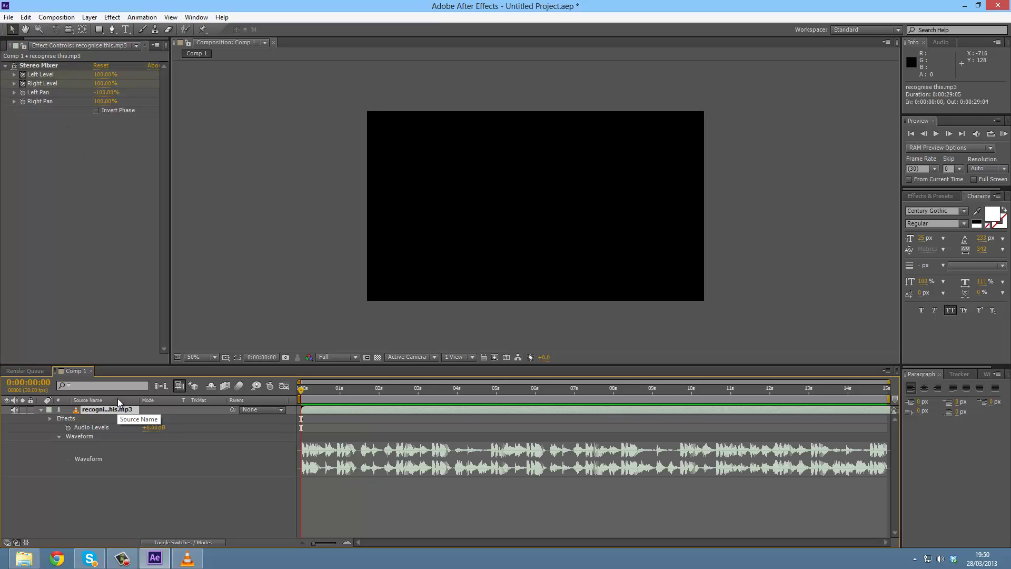
Reveal Stereo Mixer's Left Level and Right Level, both 100%, in the timeline.
click(50, 418)
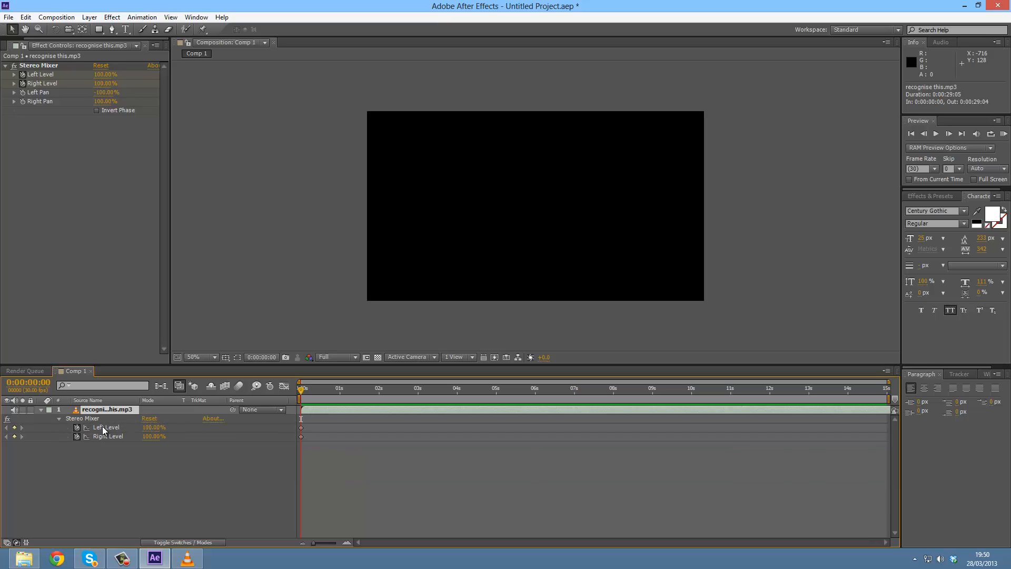
mouse_move(110, 441)
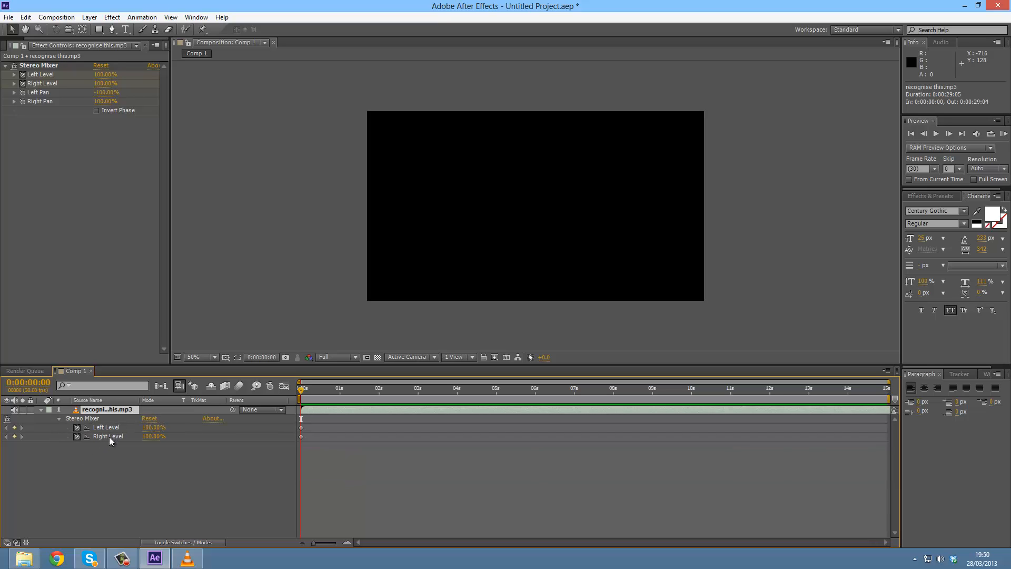
mouse_move(114, 429)
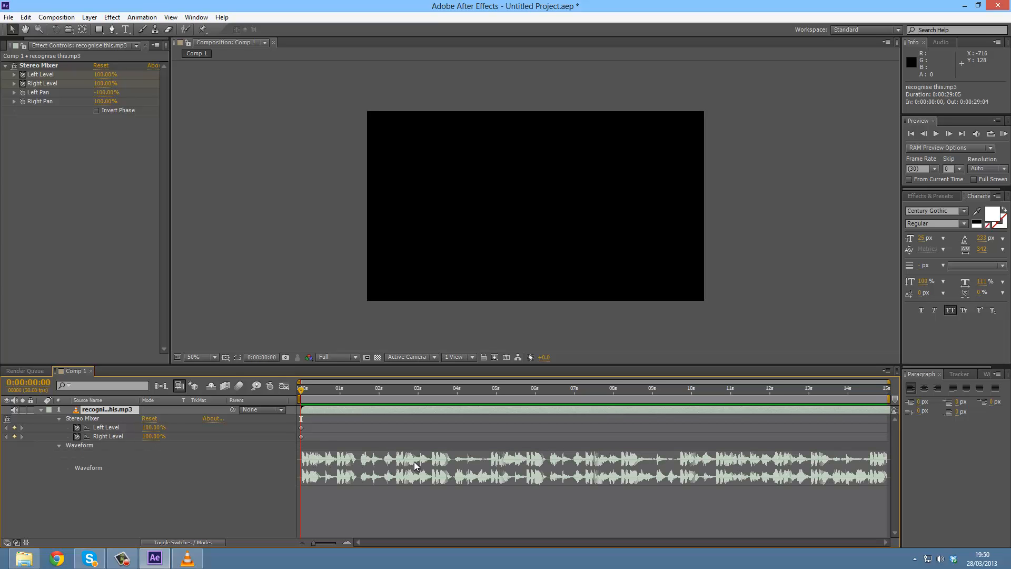
mouse_move(169, 426)
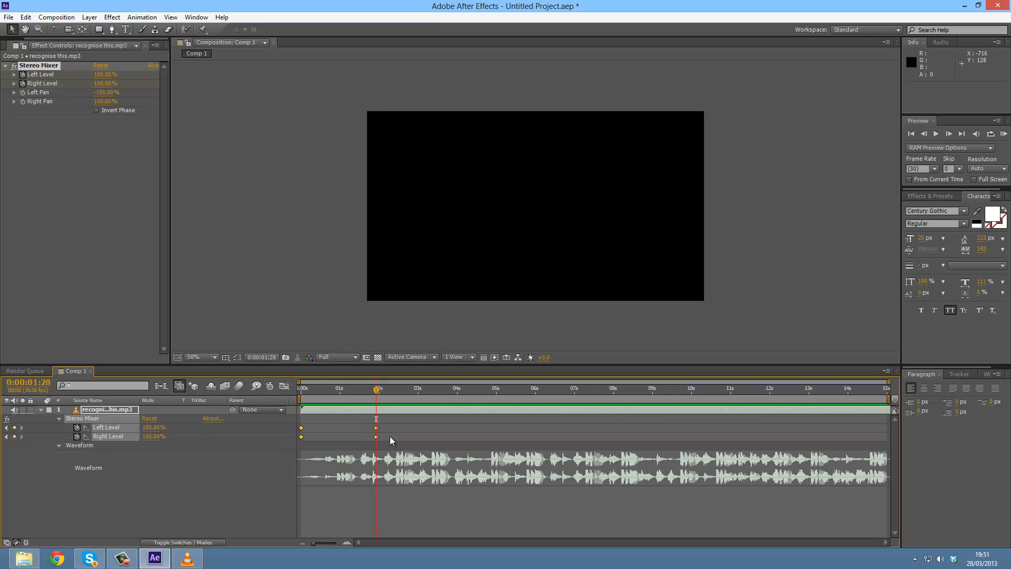
Easy Ease the Left and Right Level keyframes via Keyframe Assistant.
right_click(375, 437)
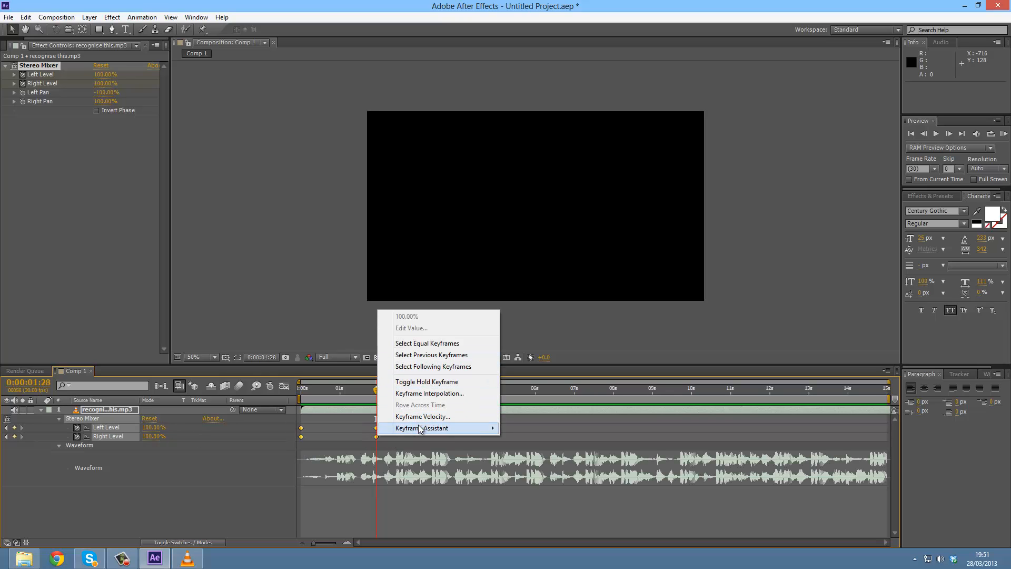
click(420, 427)
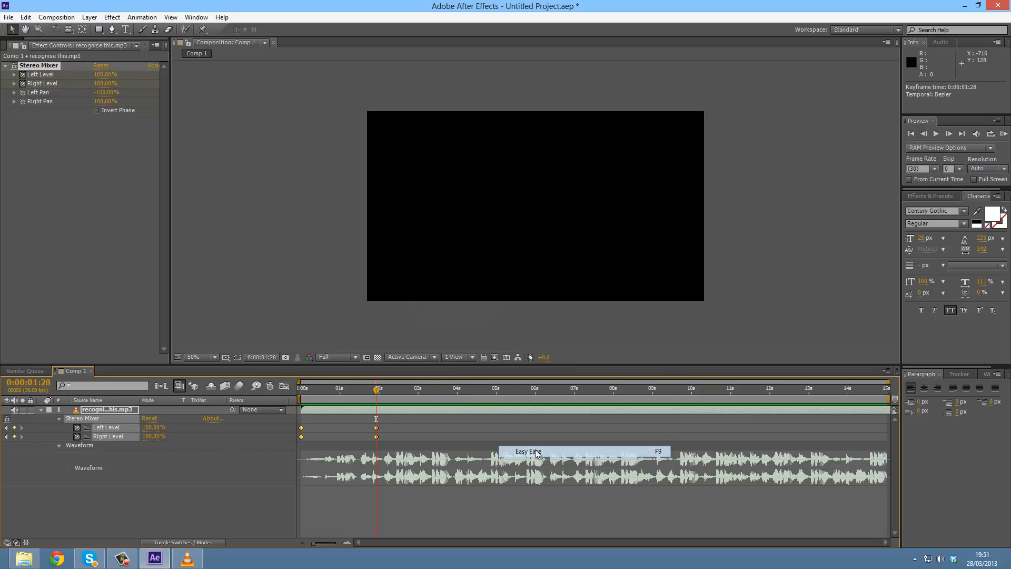
click(806, 388)
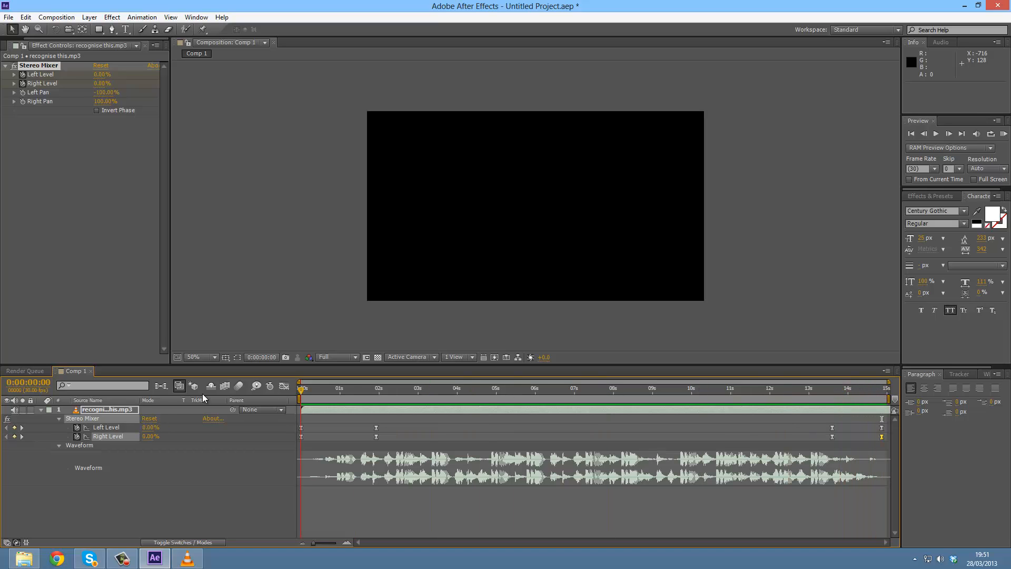
mouse_move(68, 361)
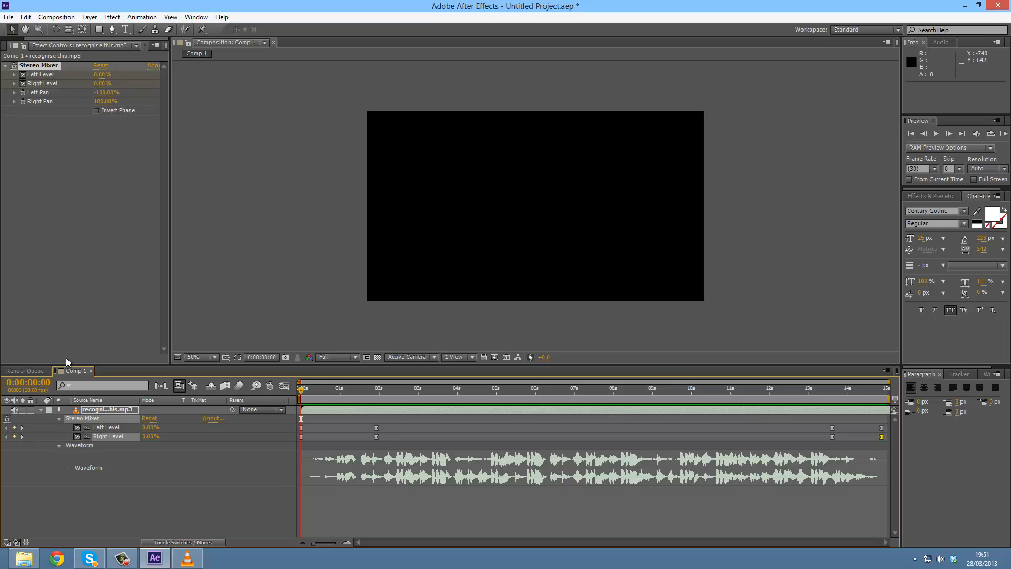
Collapse and select the recognise this.mp3 layer, then show Comp 1 and the MP3 in the Project panel.
click(40, 410)
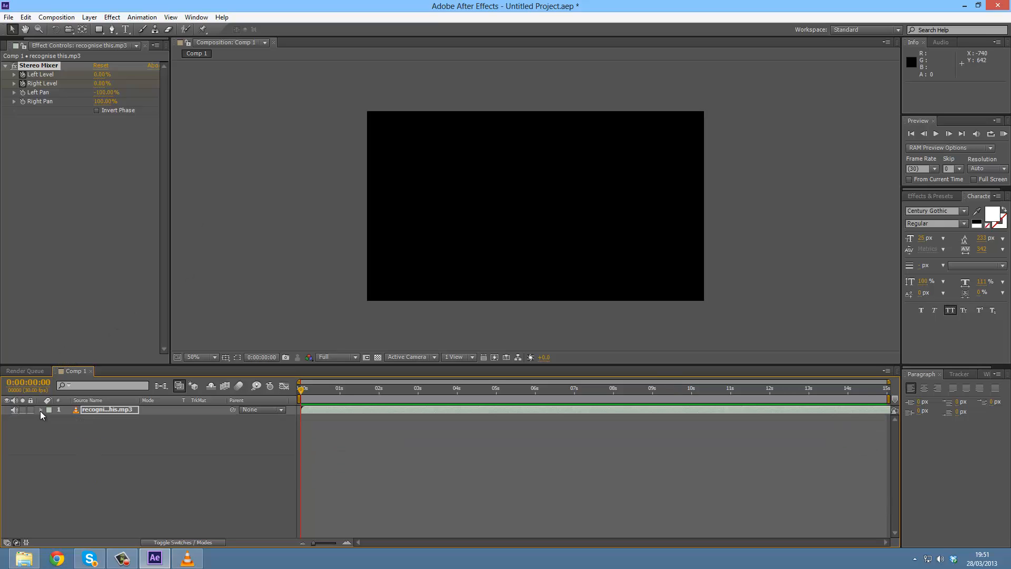
click(108, 409)
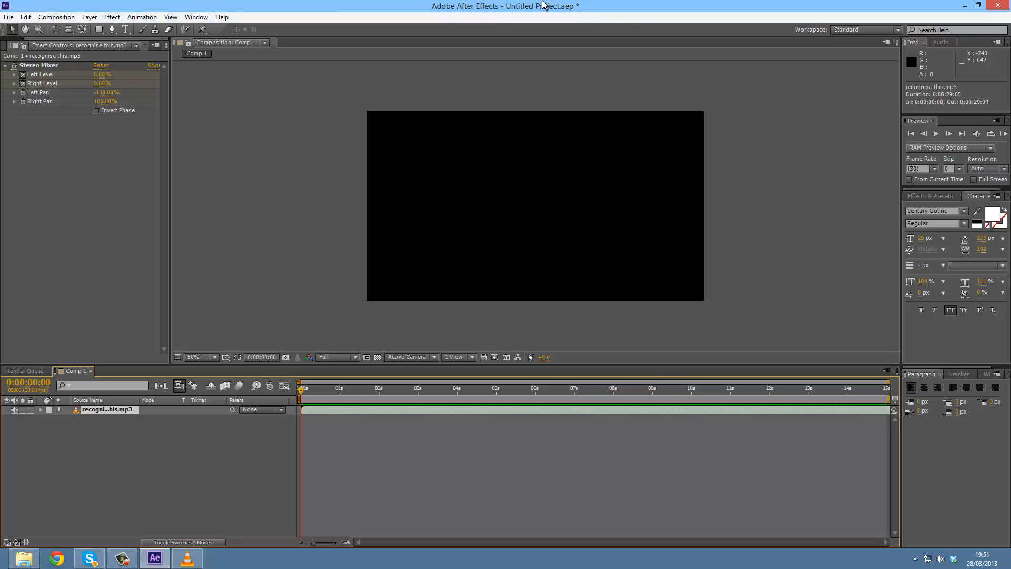
mouse_move(390, 15)
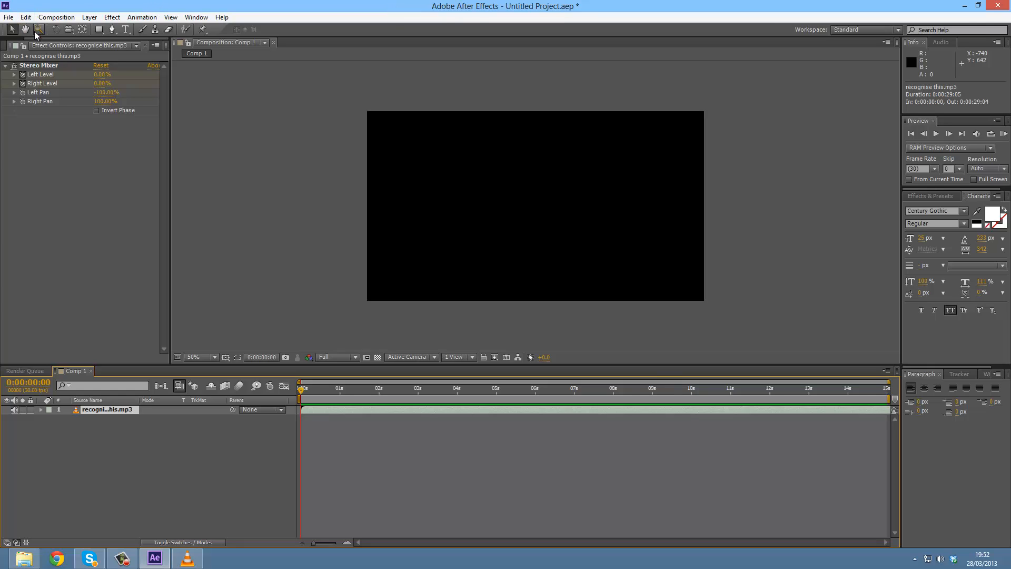
click(13, 45)
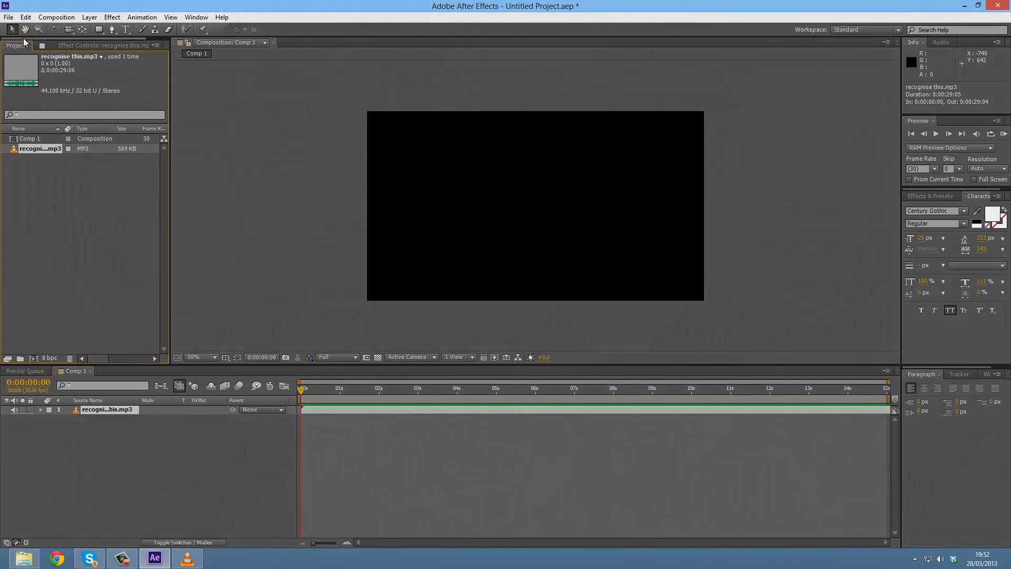
mouse_move(25, 29)
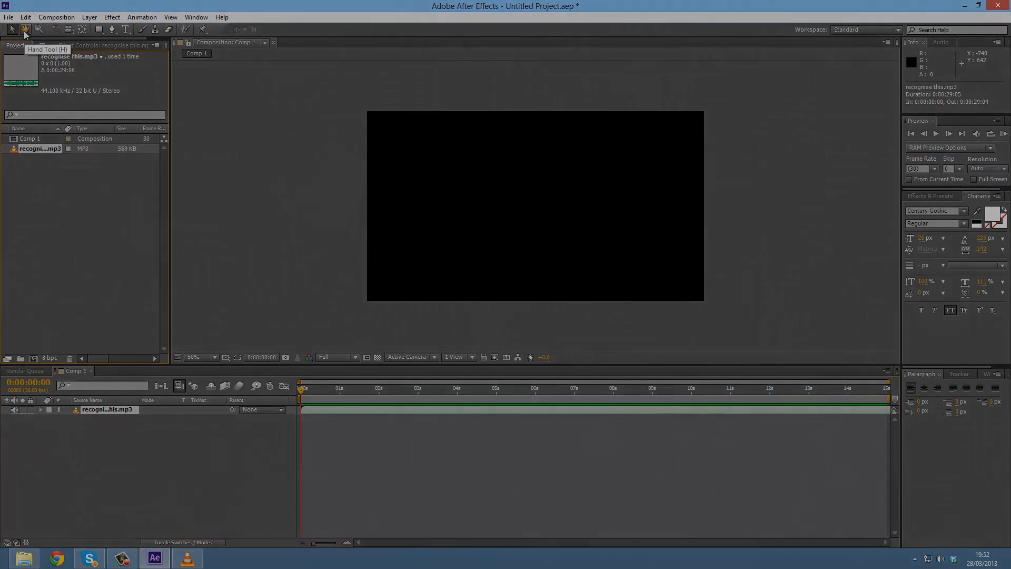